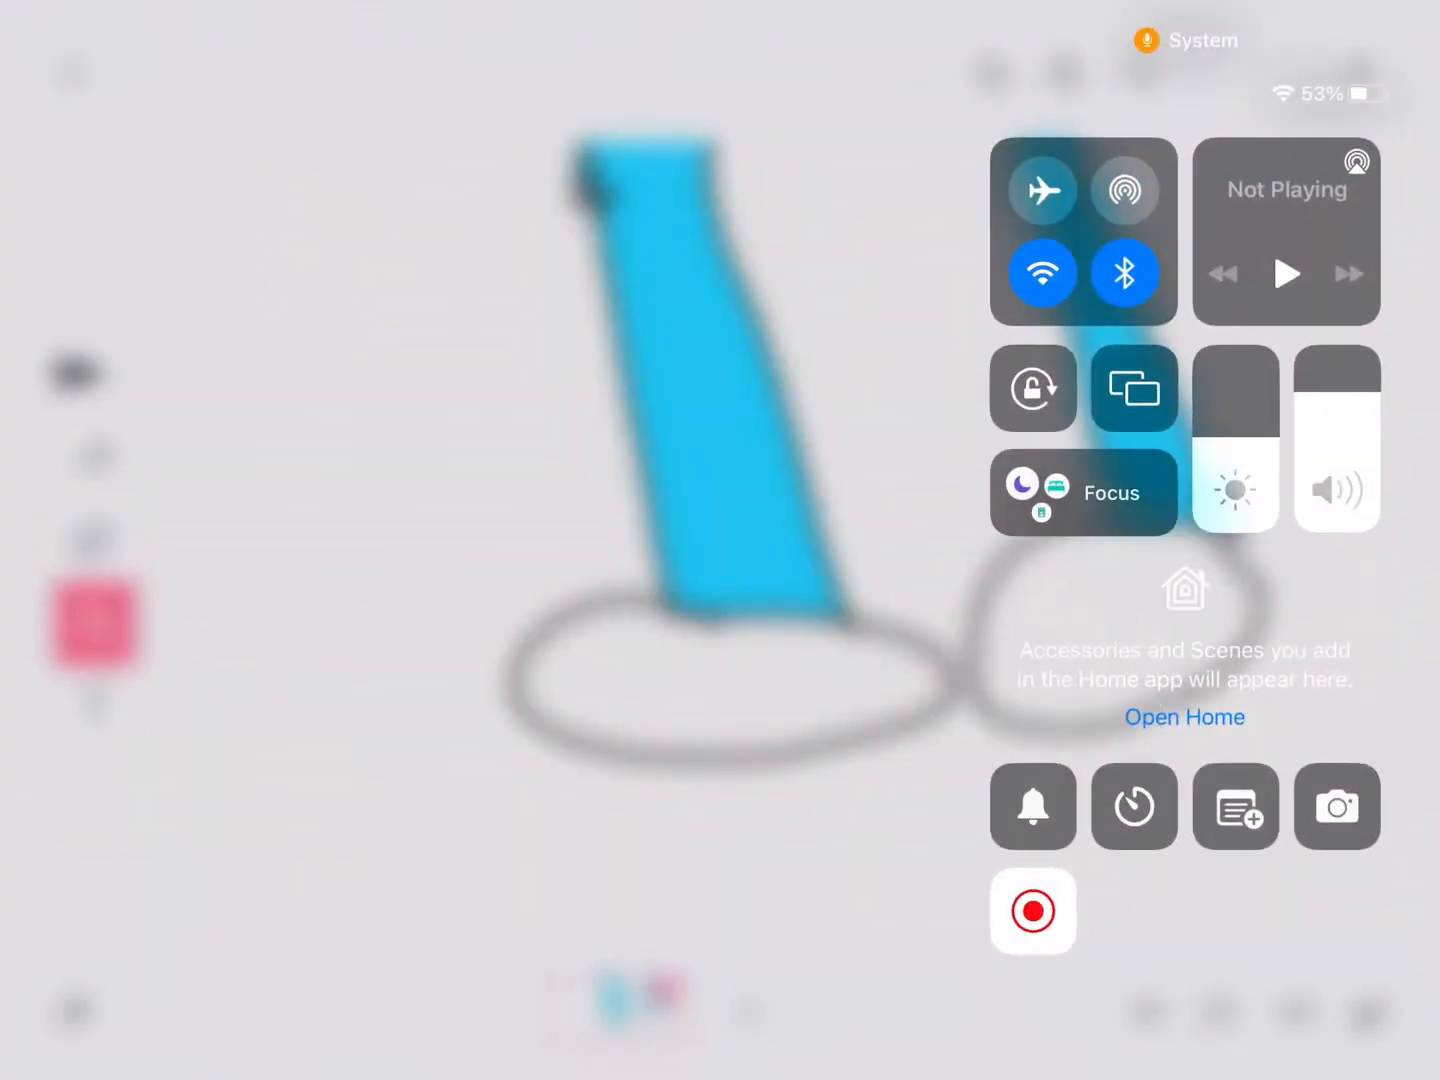
Step: Play the animation from the leg drawing to the green-faced, black-haired character frame
{"action": "left_click", "coordinate": [1032, 911]}
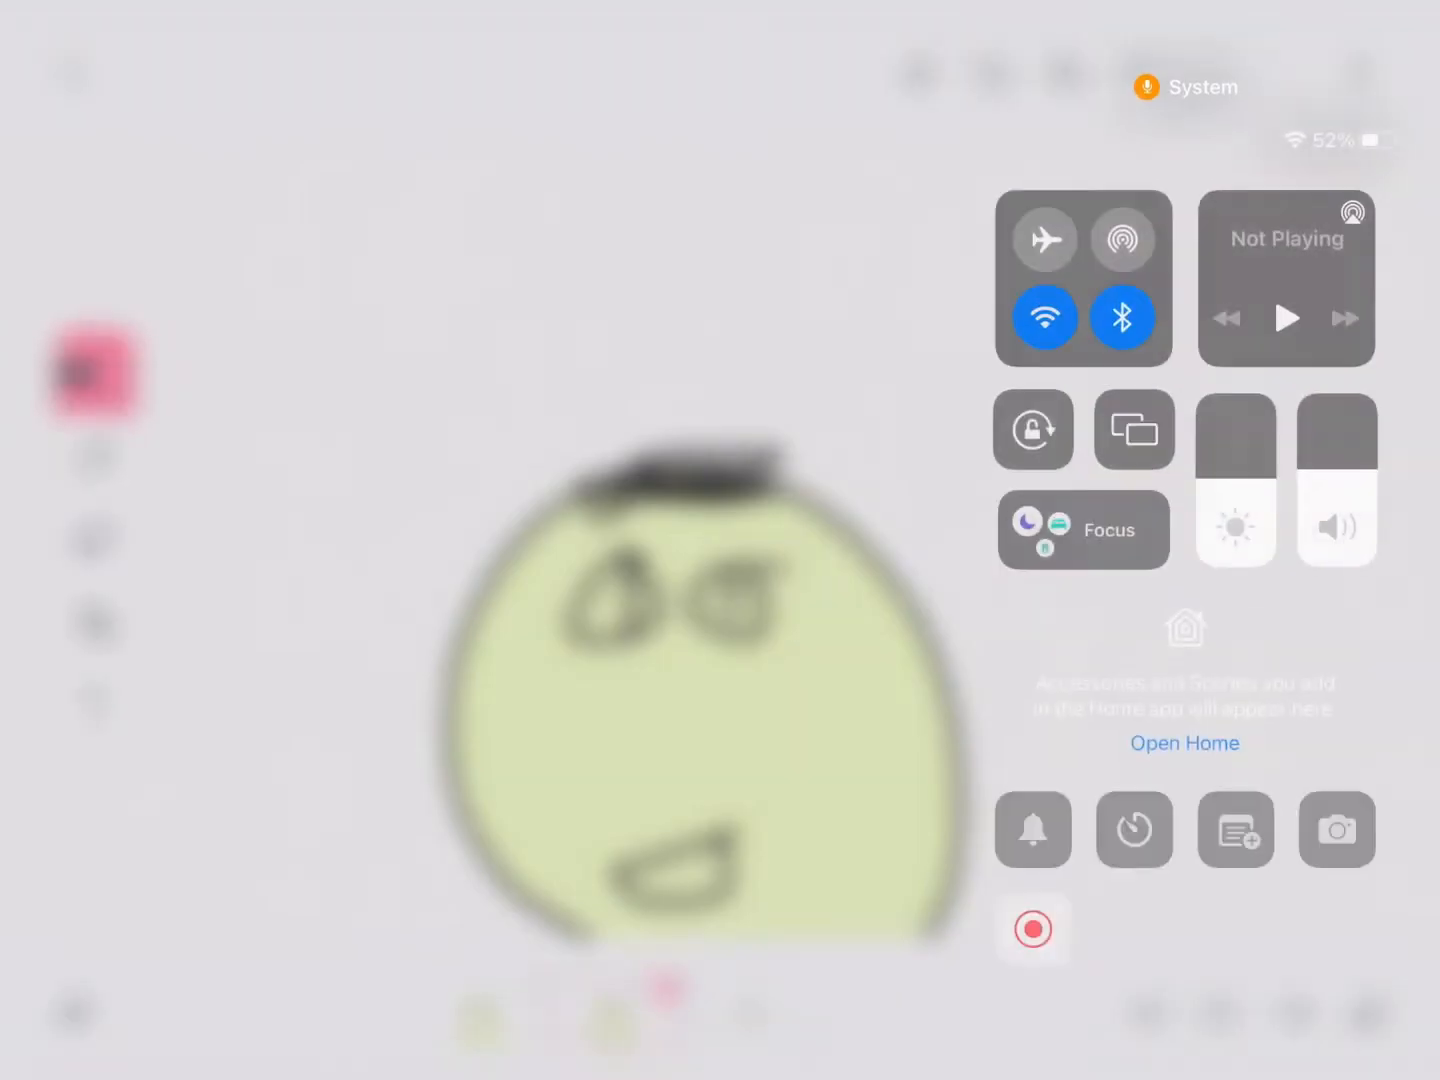
Step: Resume playback twice until the green-faced character with spiky orange hair and glasses appears
{"action": "left_click", "coordinate": [1033, 929]}
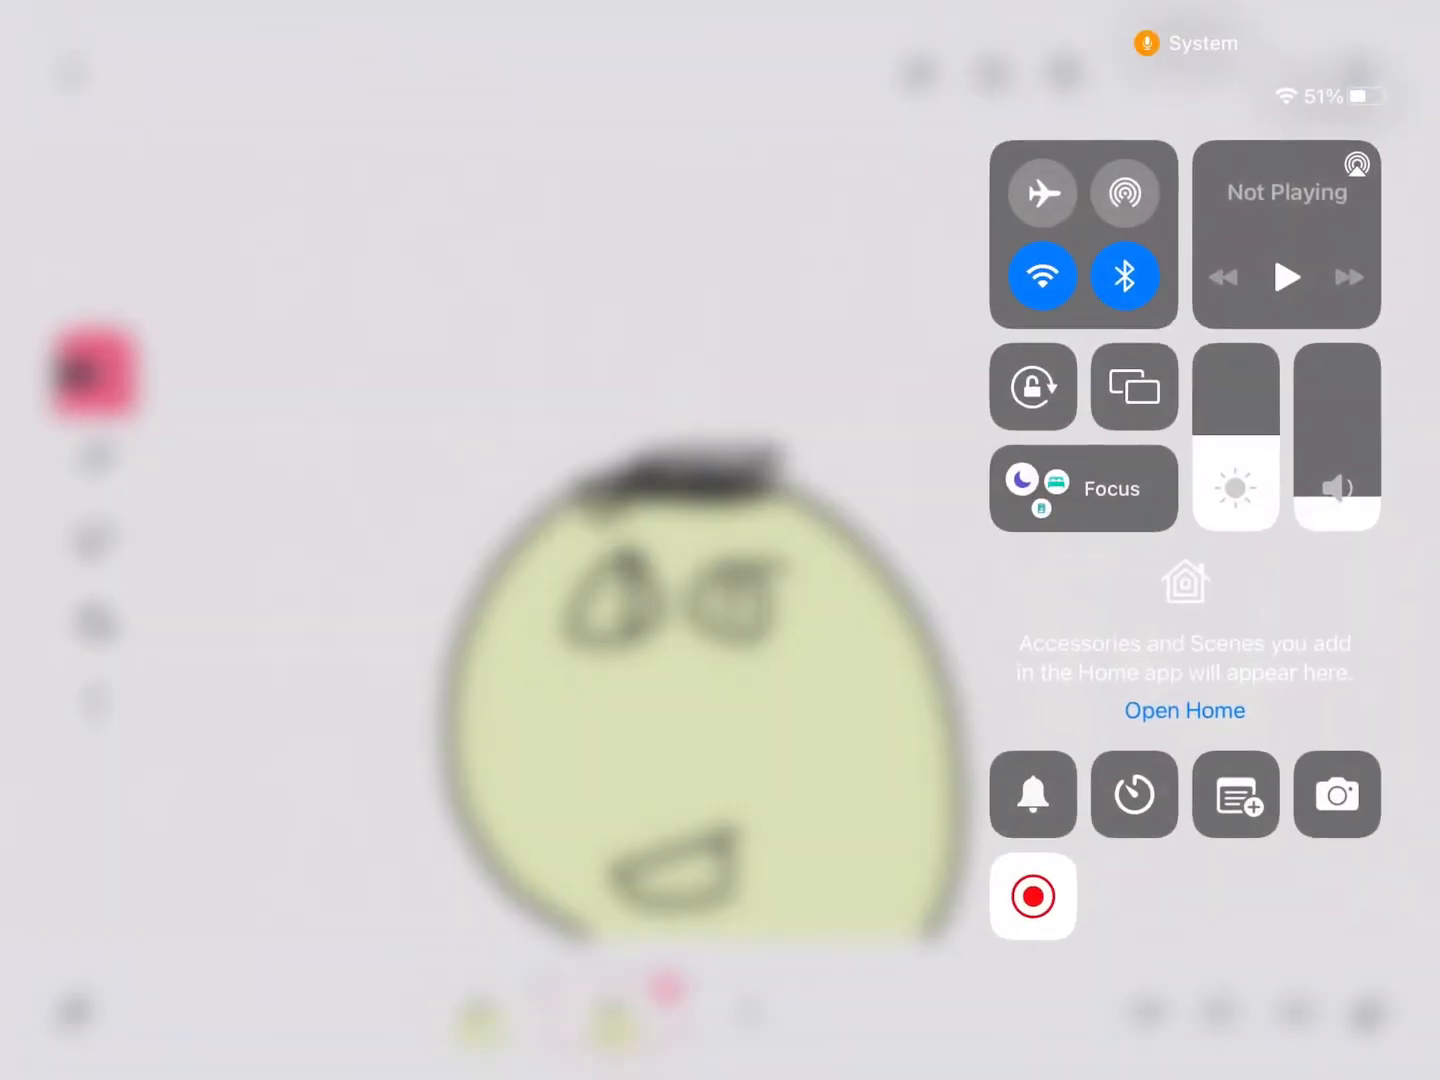
{"action": "left_click", "coordinate": [1032, 896]}
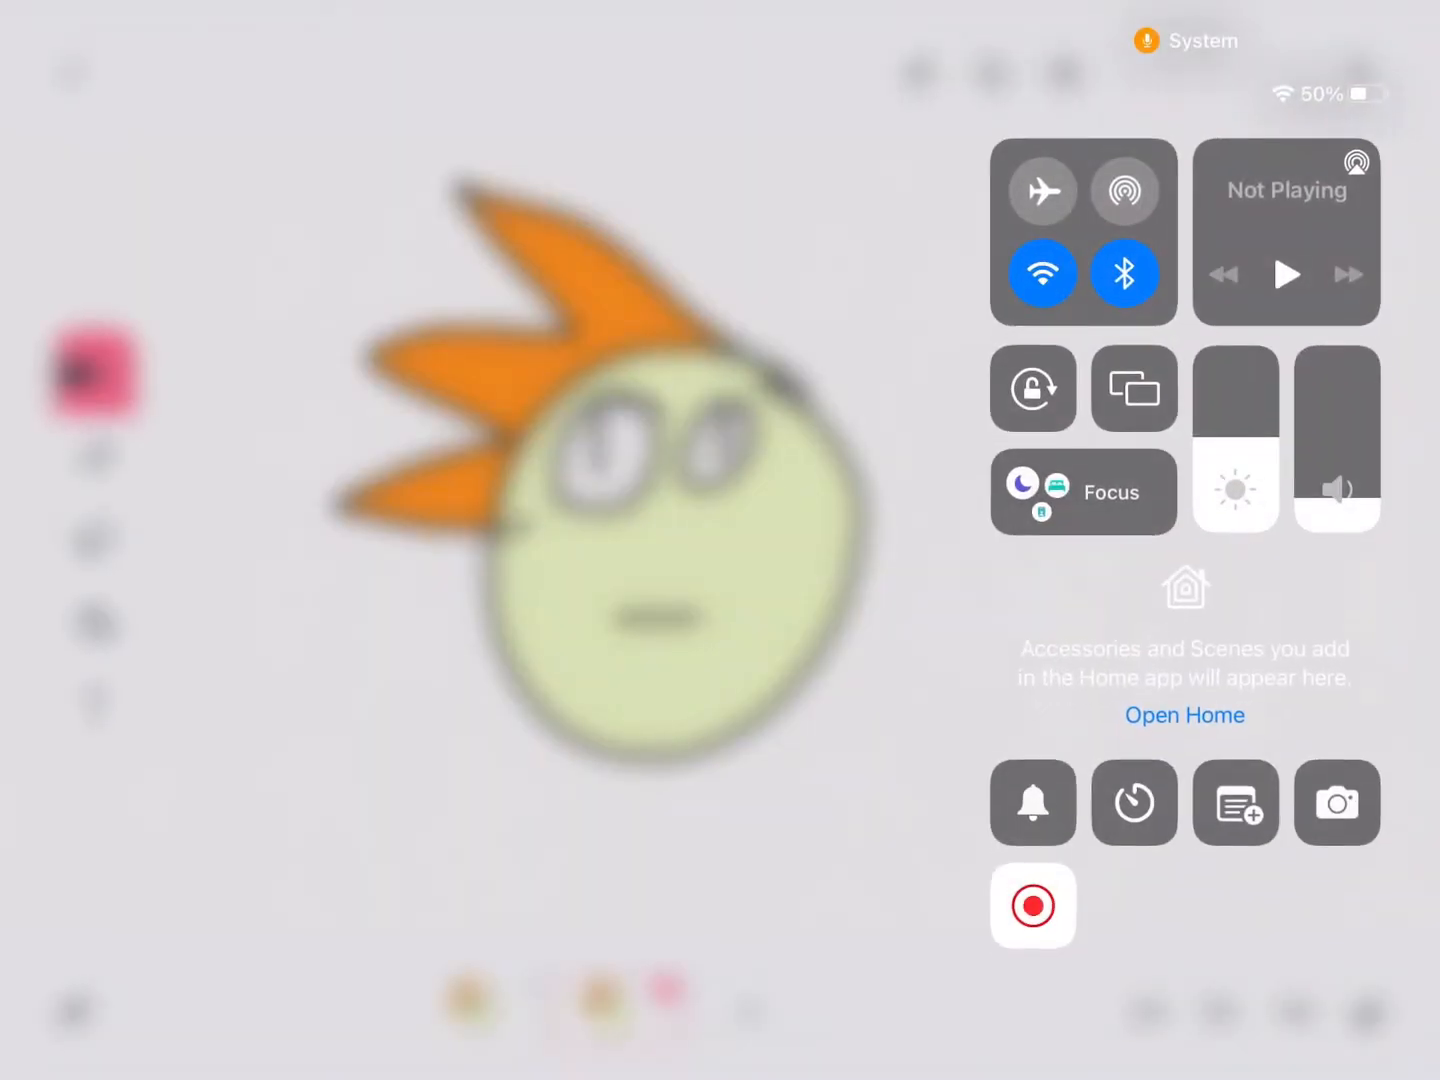
Step: Play on to the frames of the yellow many-headed hydra with a striped body
{"action": "left_click", "coordinate": [1032, 906]}
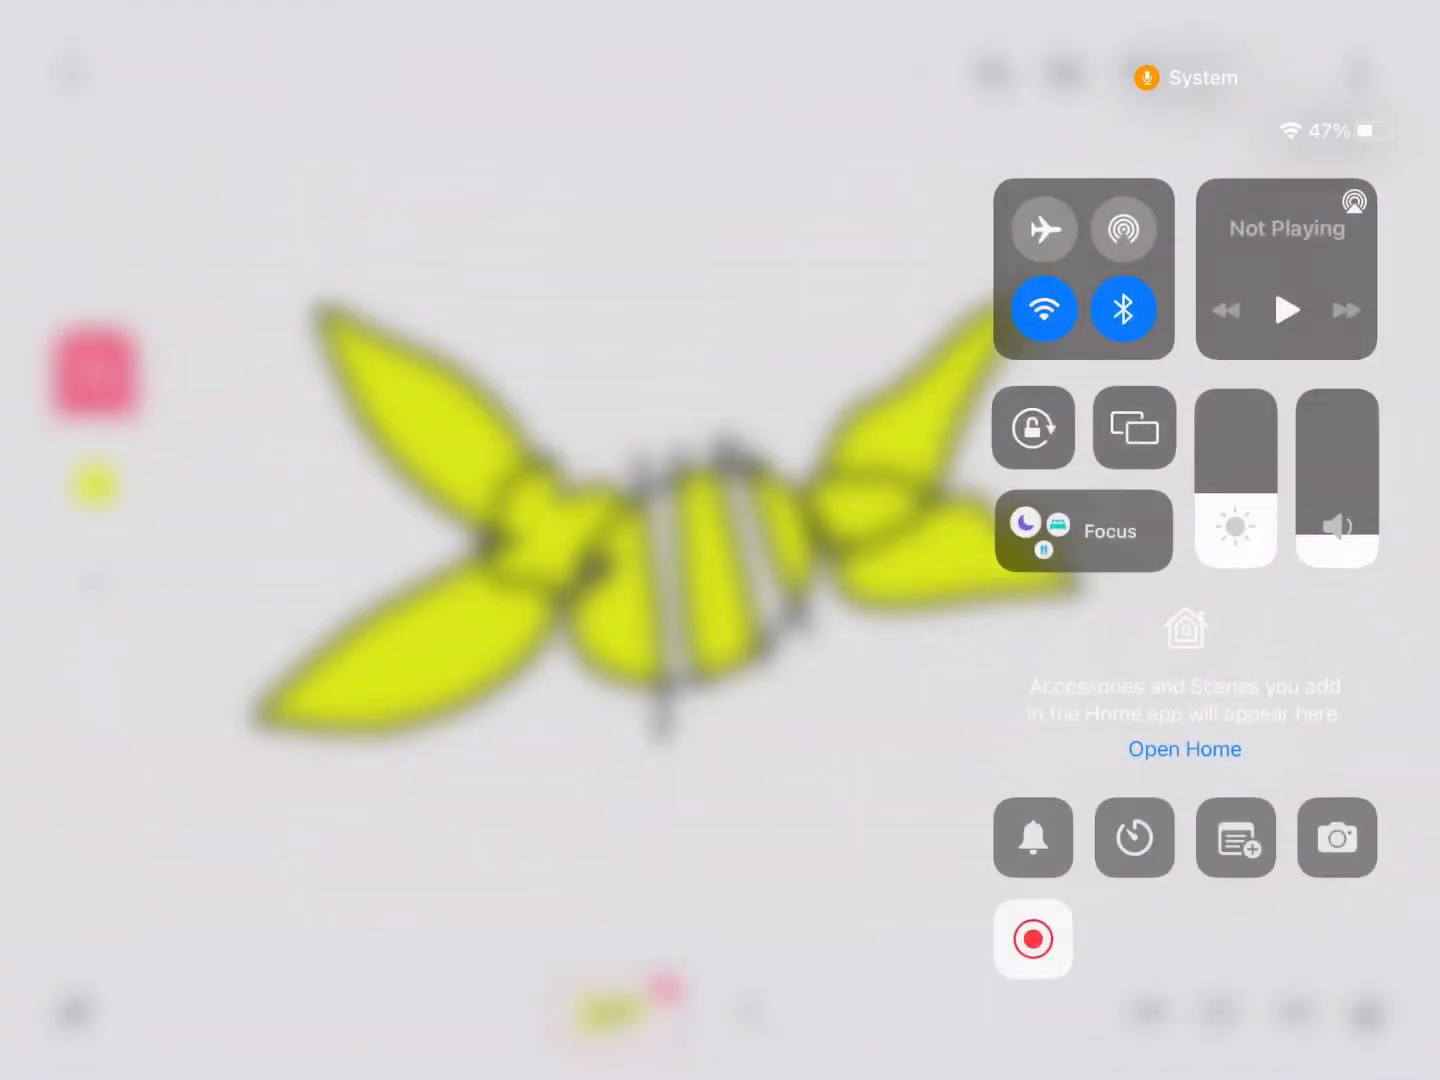
Step: Keep playback running past the black-haired character into the 3D street clip with the top-hatted avatar
{"action": "left_click", "coordinate": [1032, 938]}
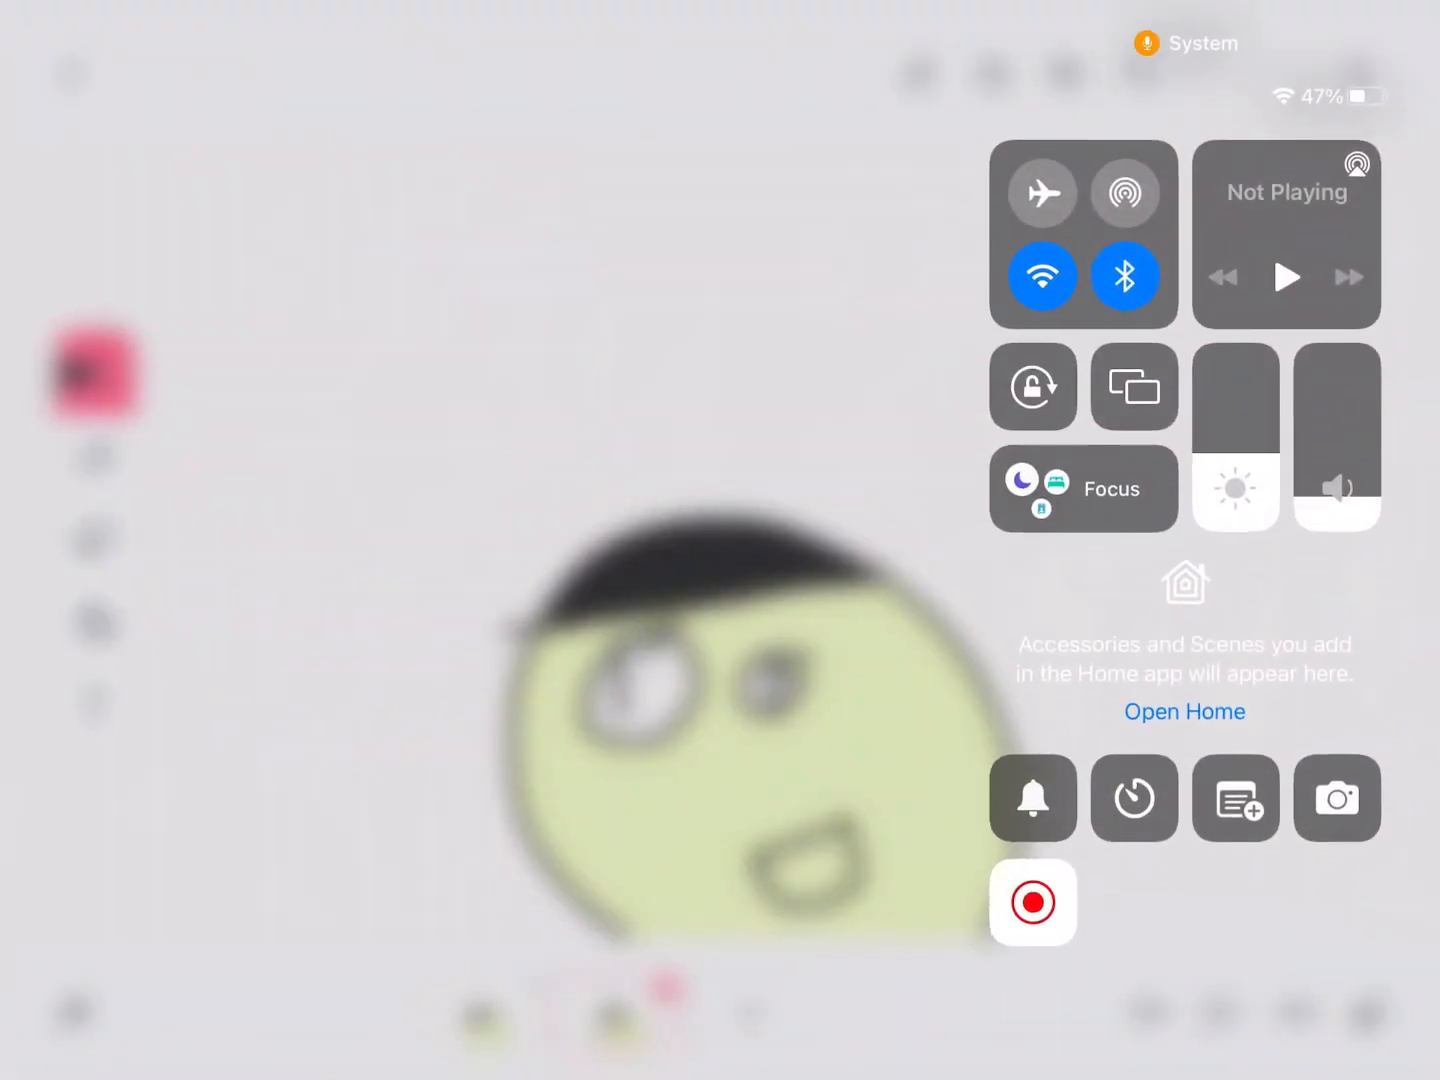
{"action": "left_click", "coordinate": [1032, 901]}
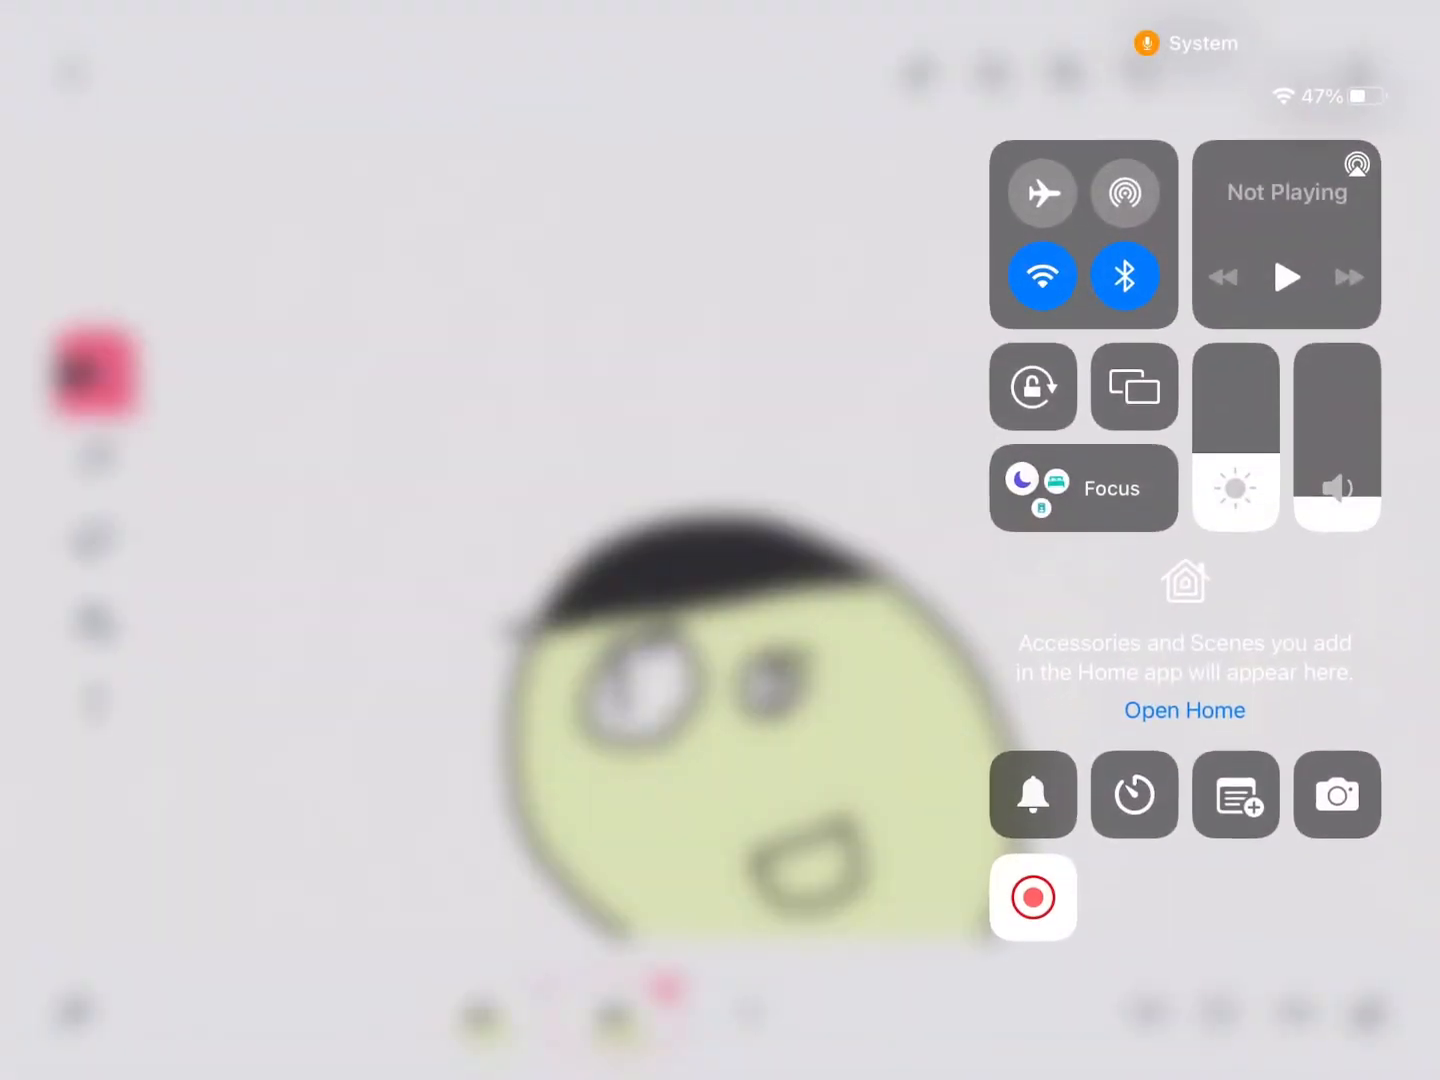
{"action": "left_click", "coordinate": [1032, 896]}
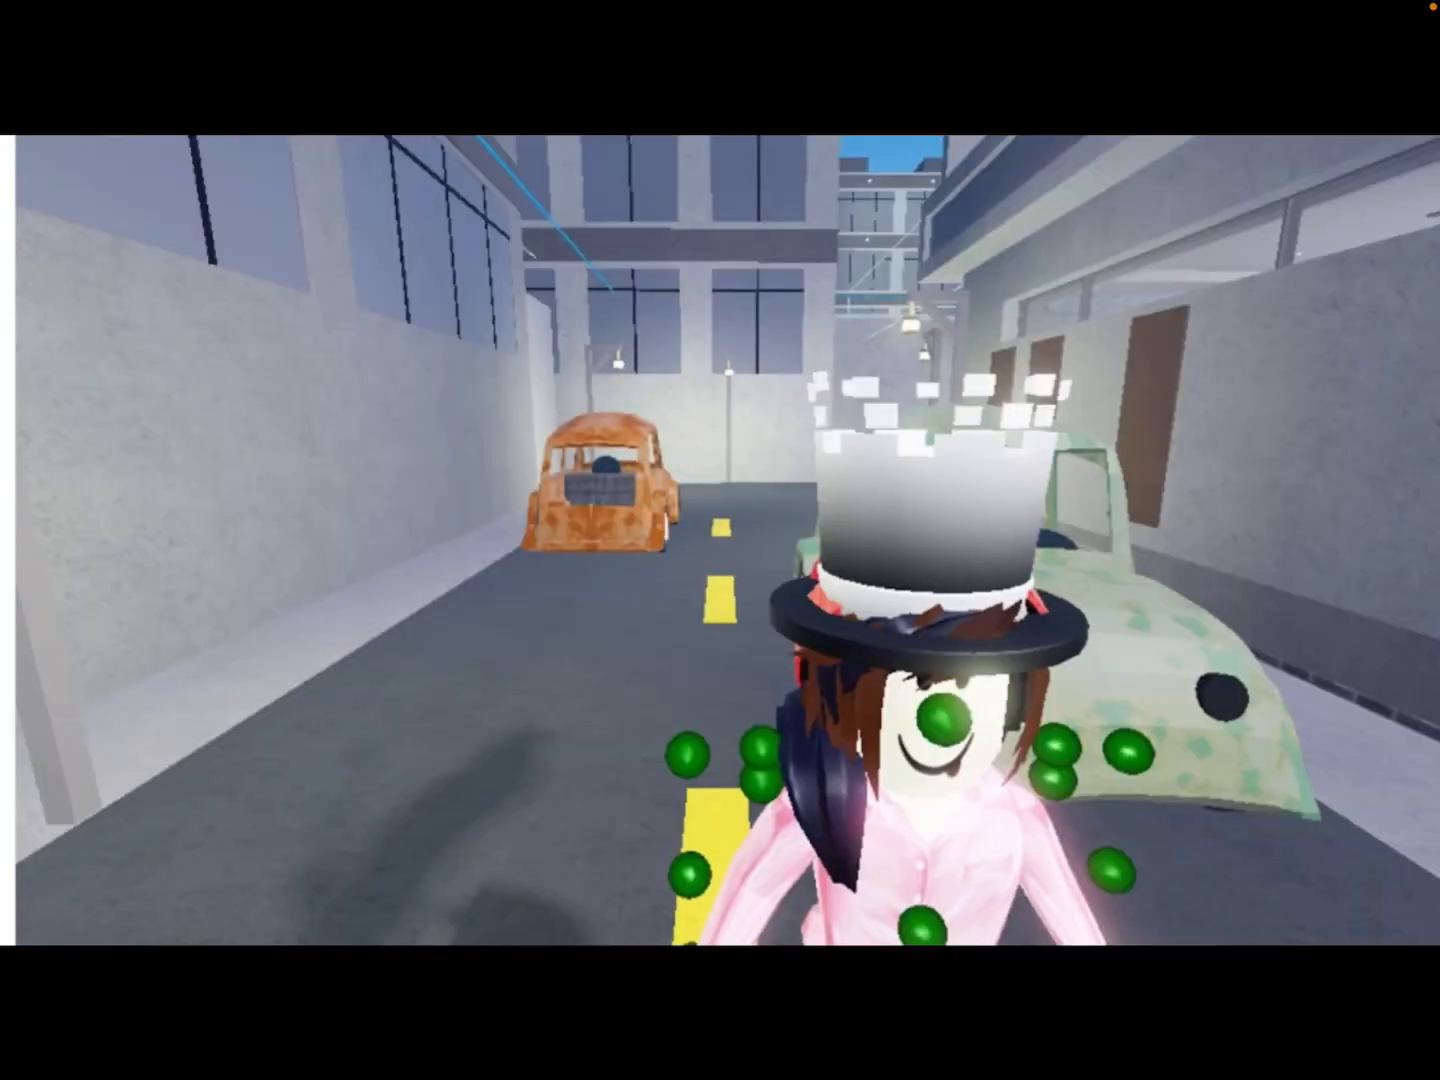
Step: Pull down and dismiss Control Center, then play the cursive 'morning' title animation
{"action": "left_click_drag", "start_coordinate": [1400, 10], "coordinate": [1200, 300]}
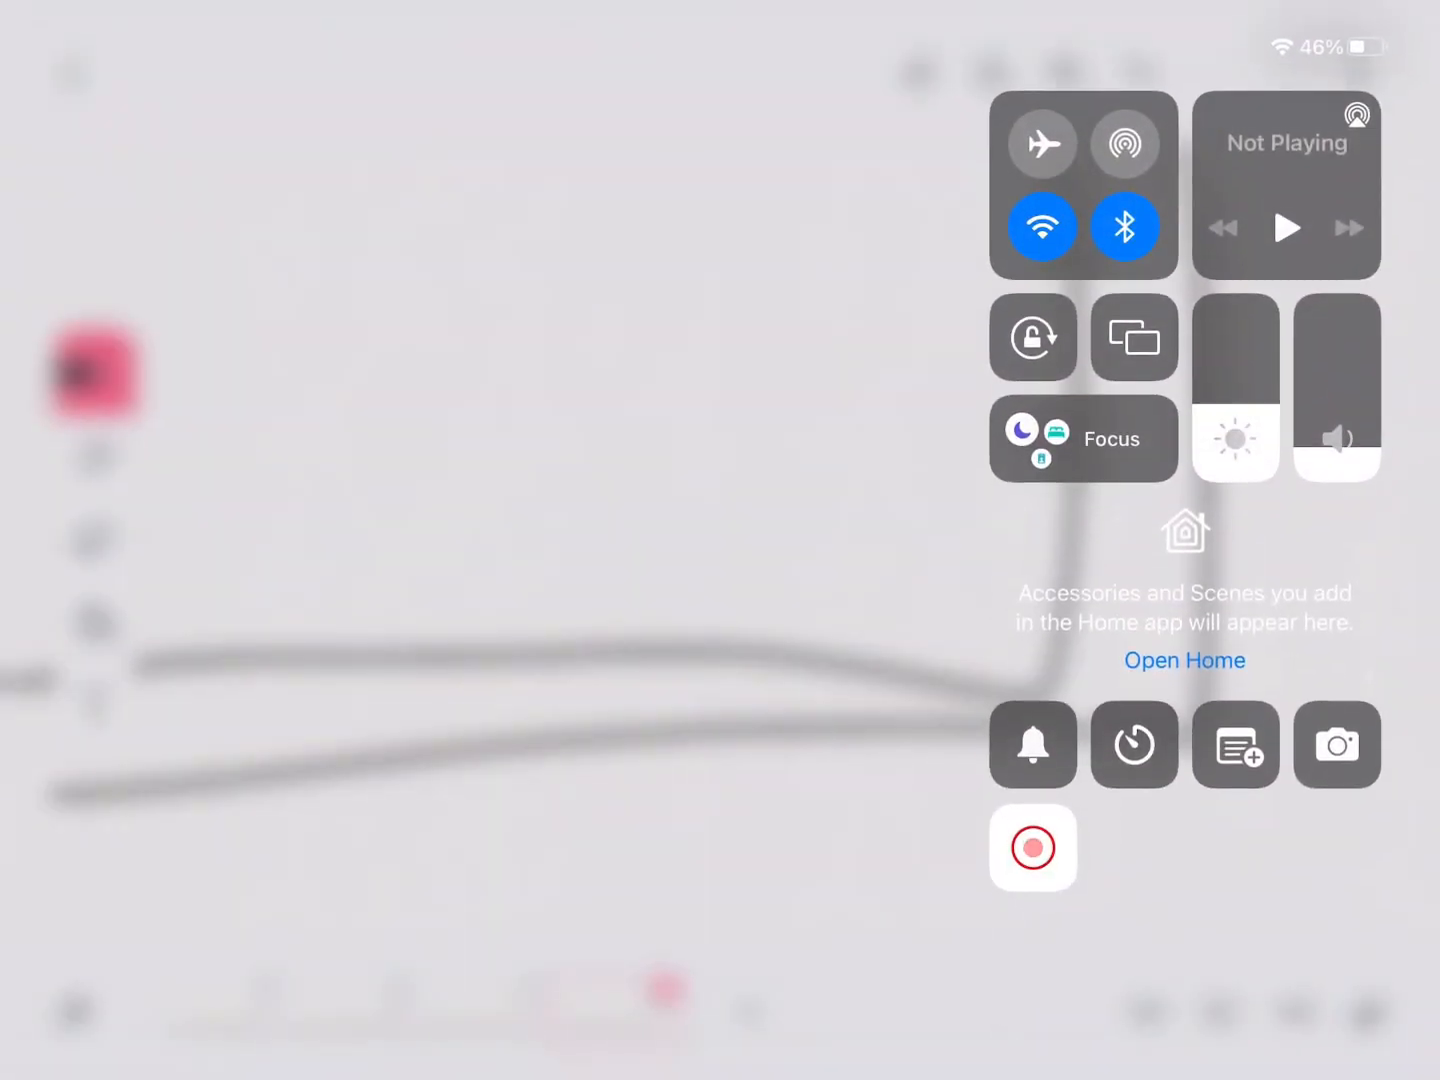
{"action": "left_click", "coordinate": [1033, 848]}
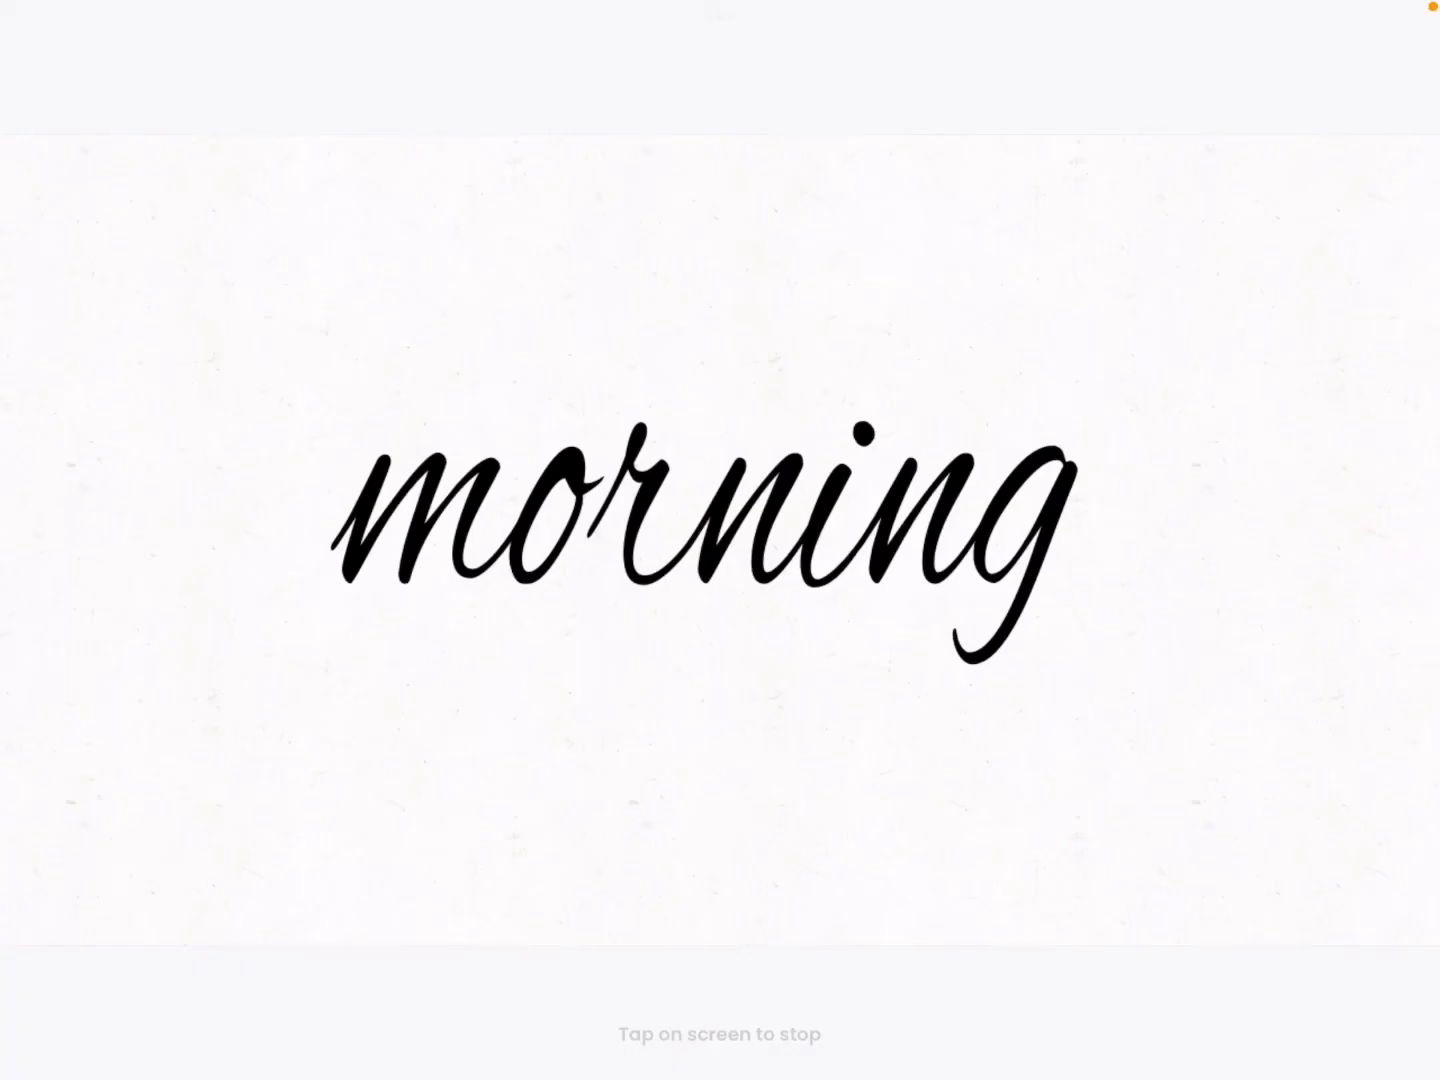